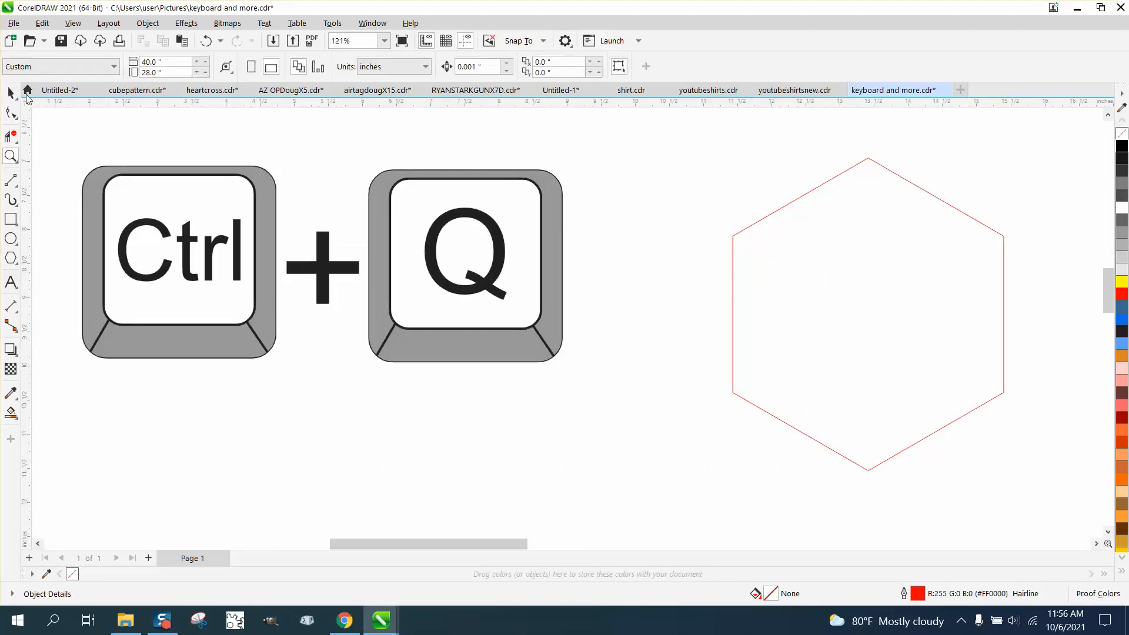
pyautogui.moveTo(748, 230)
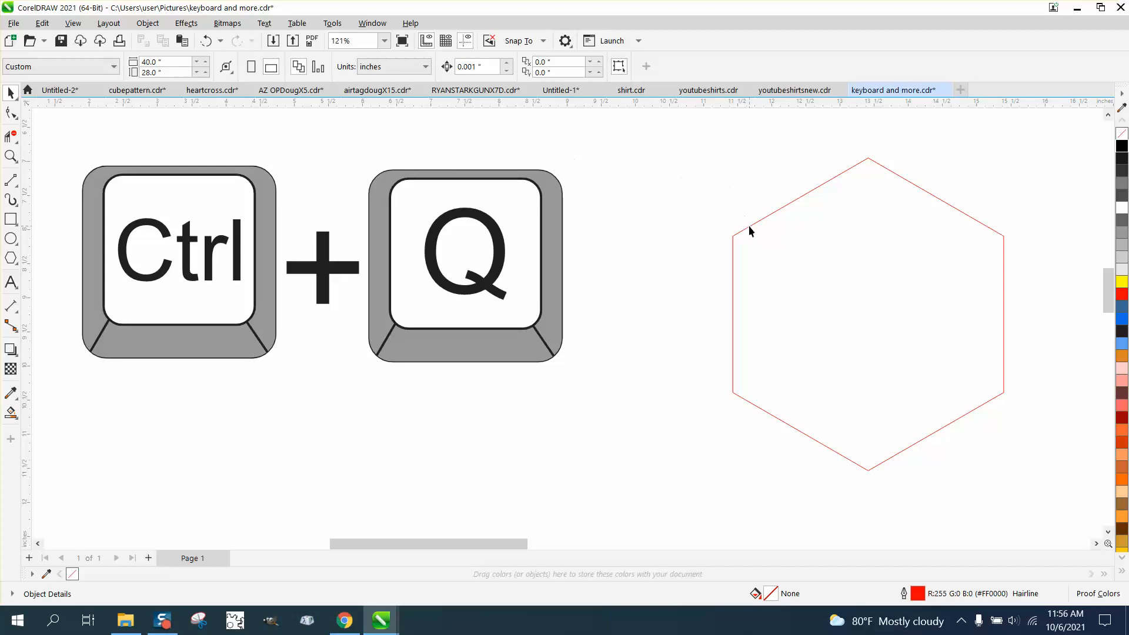
# - Select the hexagon with the Shape tool and drag a side node inward, producing a star
pyautogui.click(9, 113)
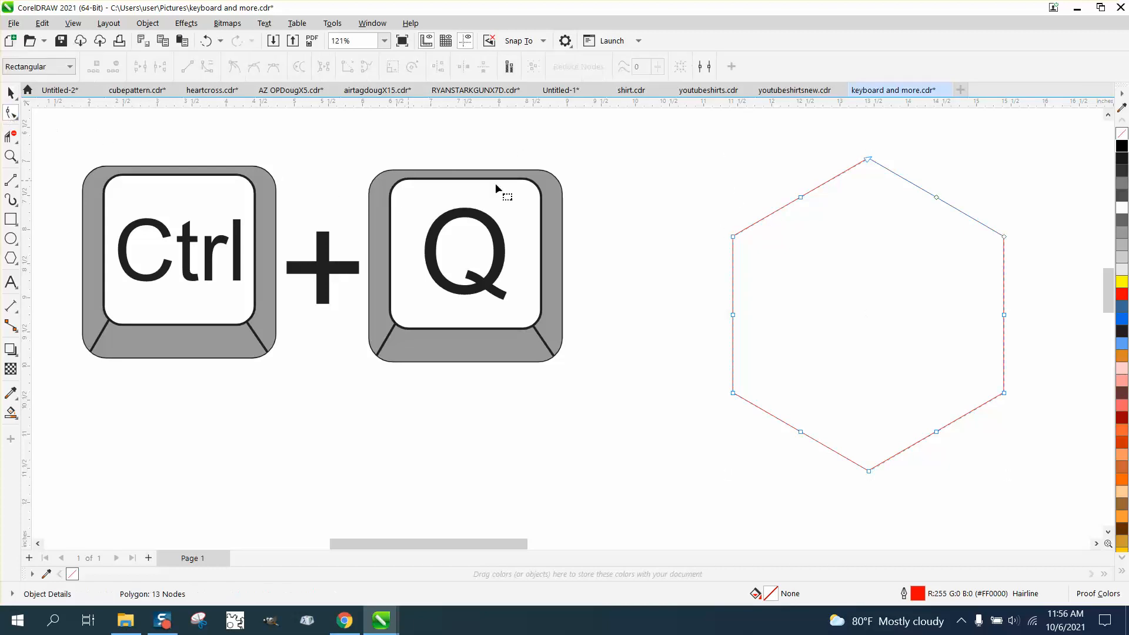
pyautogui.click(898, 277)
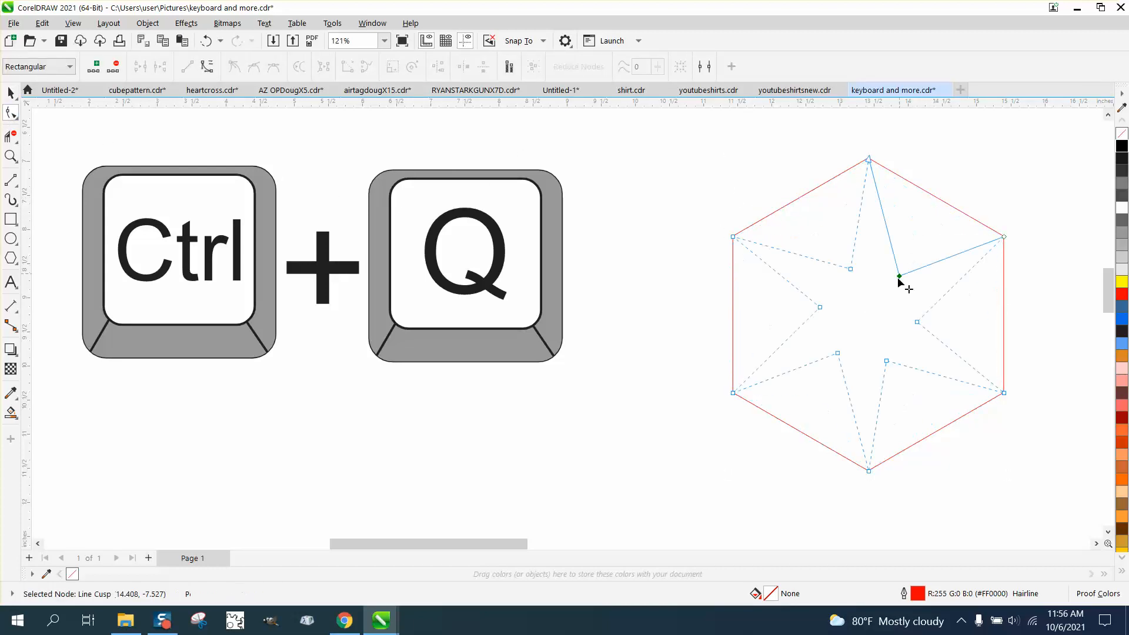
pyautogui.moveTo(898, 280); pyautogui.dragTo(906, 261)
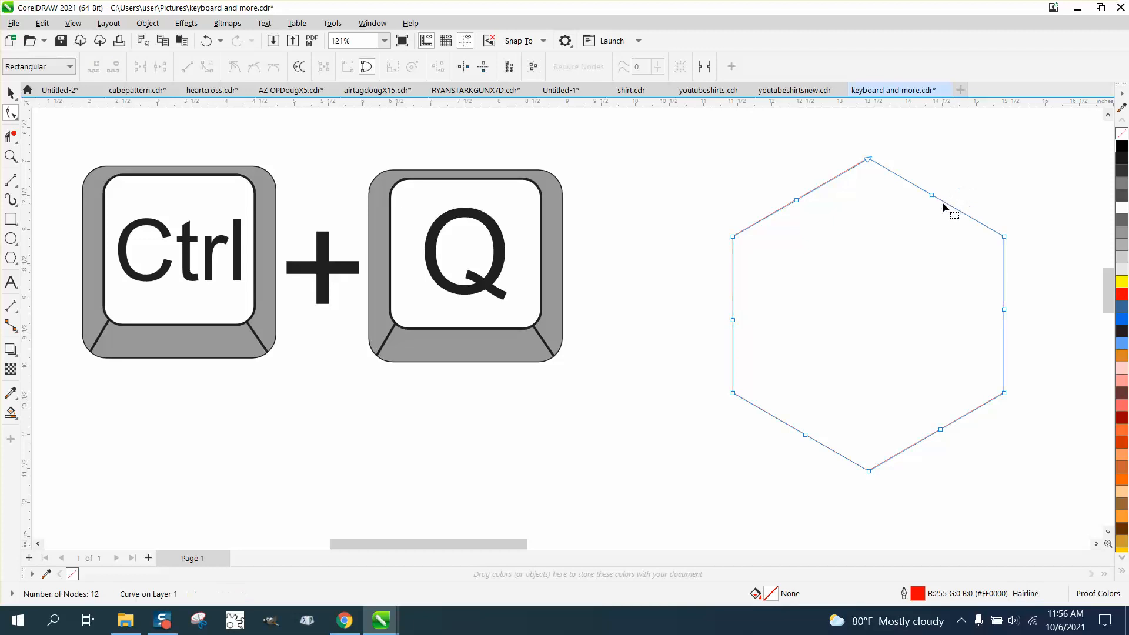
# - Drag an upper node and two lower-right nodes toward the centre, denting the hexagon irregularly
pyautogui.moveTo(932, 196); pyautogui.dragTo(875, 292)
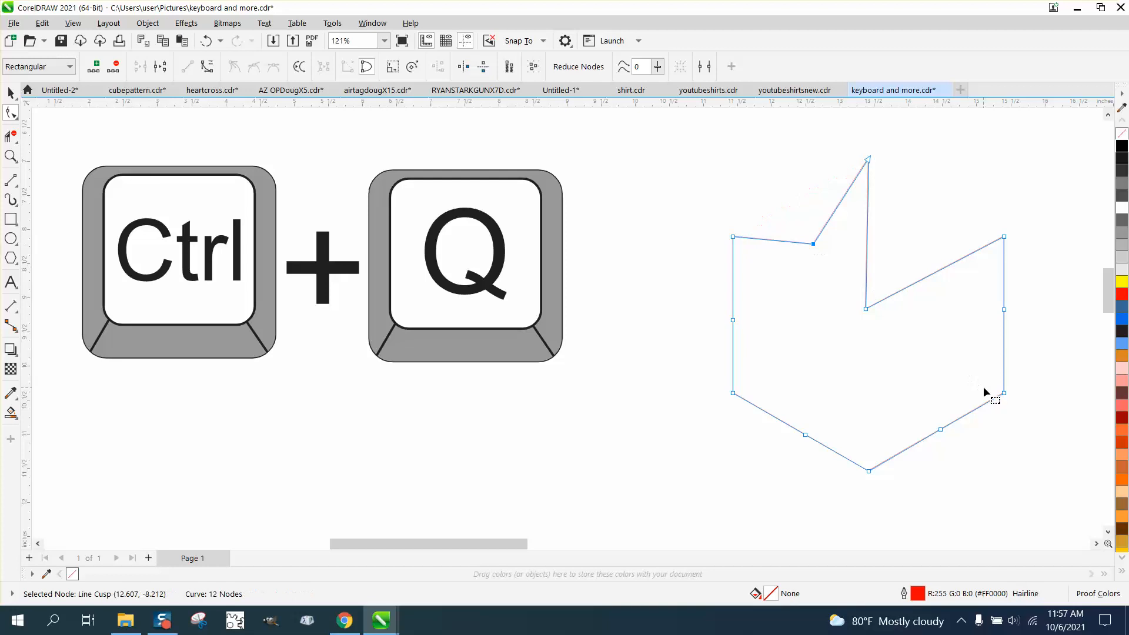
pyautogui.moveTo(1001, 392); pyautogui.dragTo(909, 367)
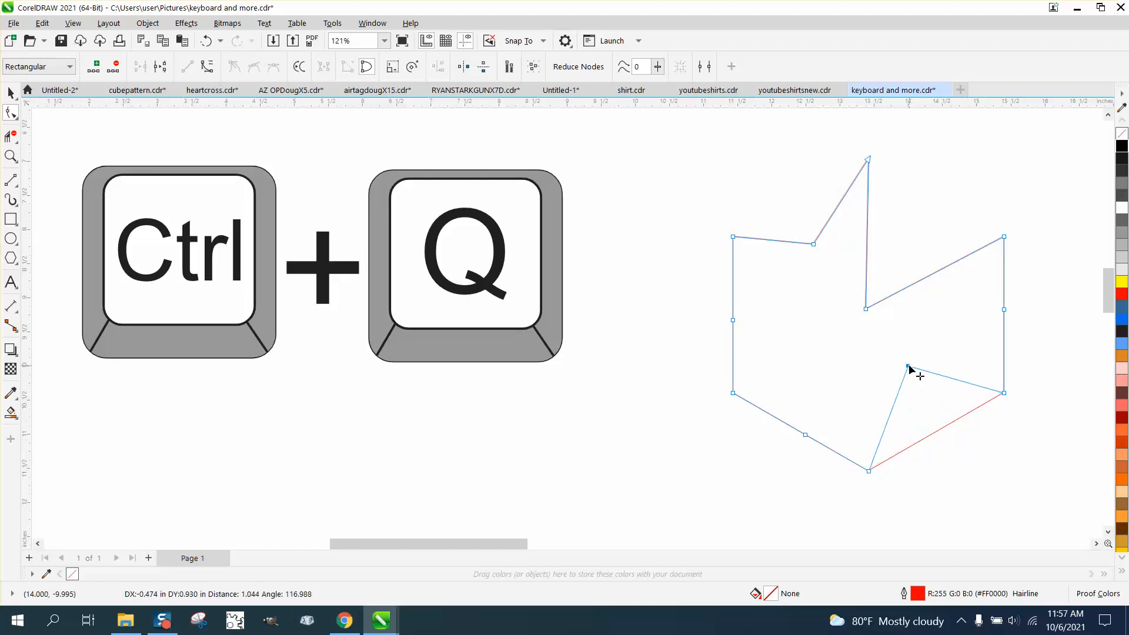
pyautogui.moveTo(908, 367); pyautogui.dragTo(845, 352)
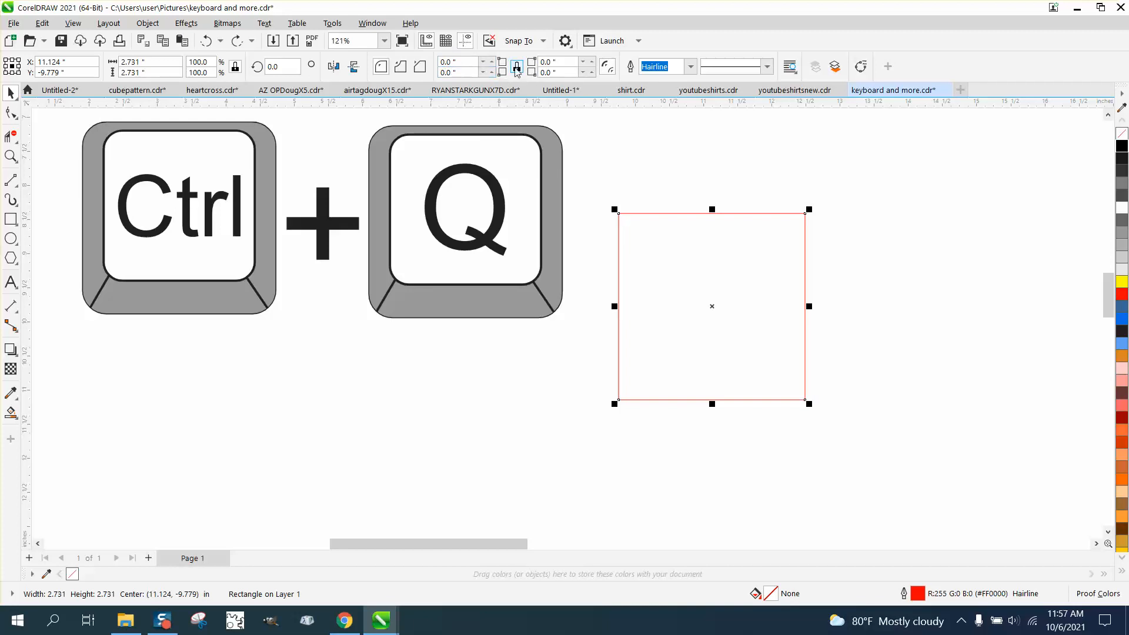
pyautogui.moveTo(517, 69)
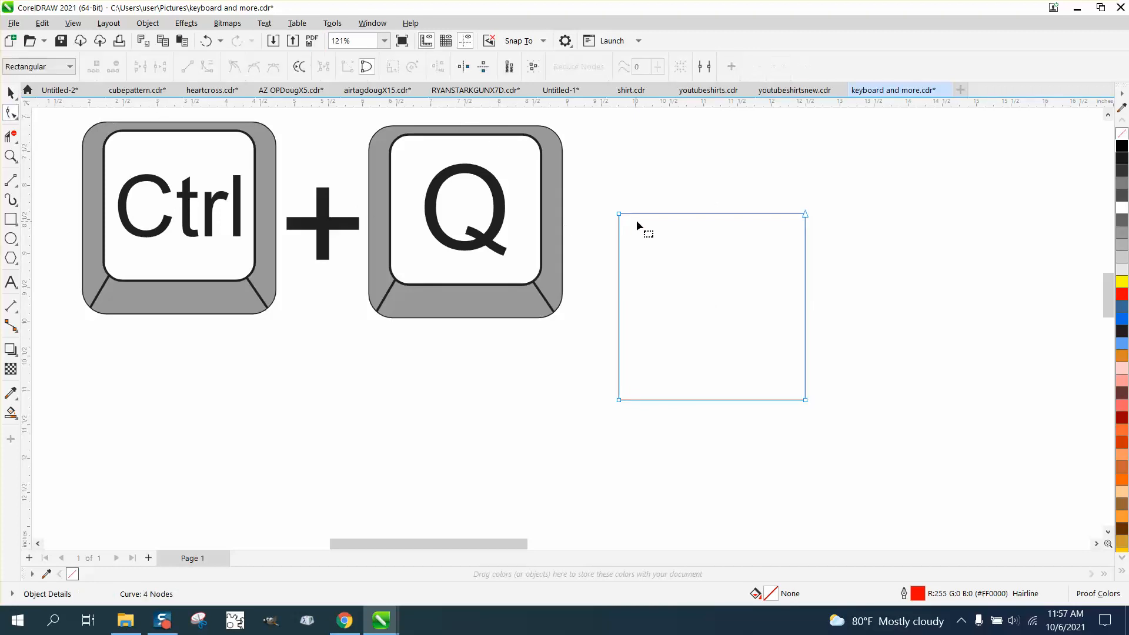
# - Drag the square's top-left corner node toward its centre, folding it diagonally
pyautogui.moveTo(618, 400); pyautogui.dragTo(804, 214)
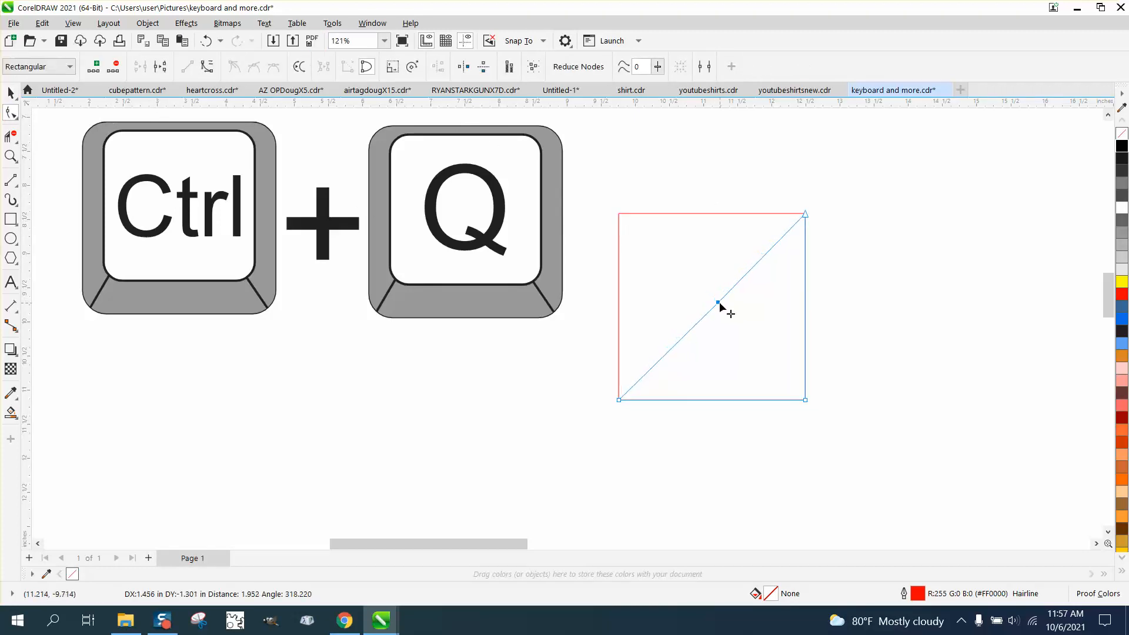